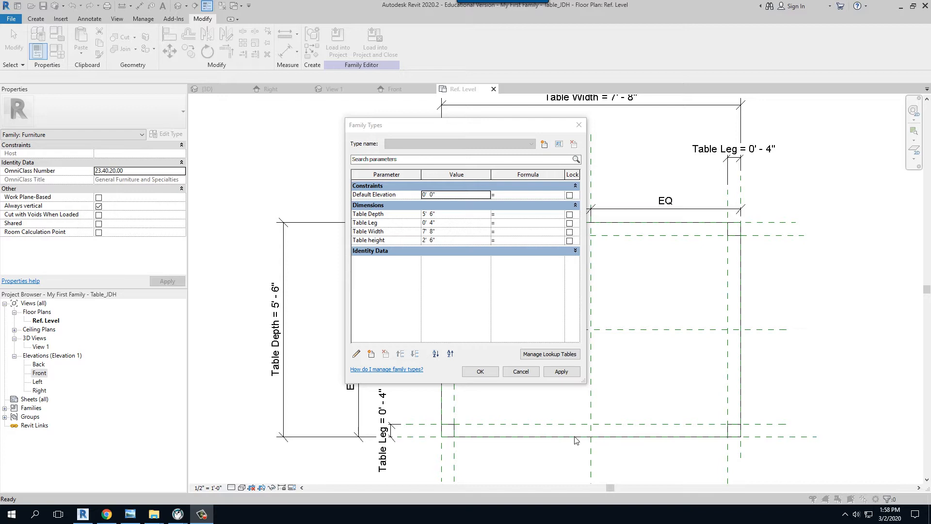
mouse_move(566, 280)
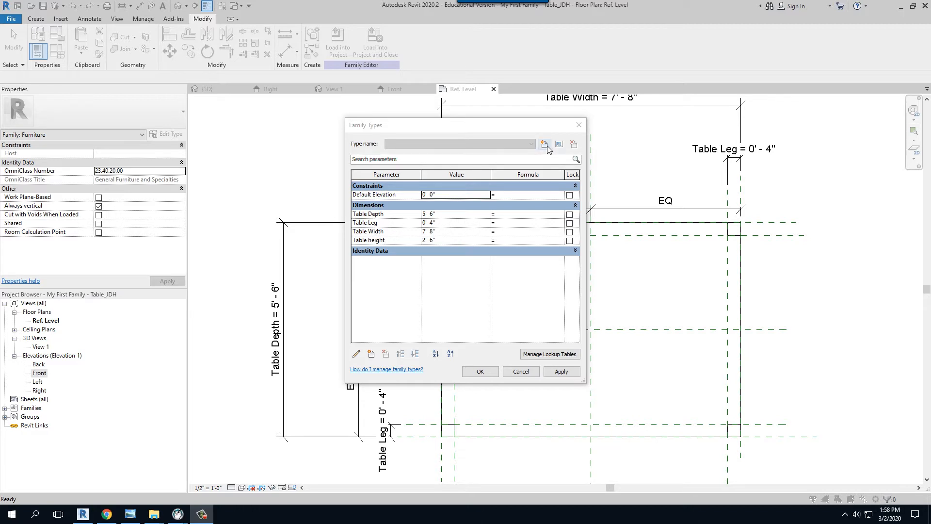
Step: Add a new family type named 'Dining Room Table'
left_click(543, 144)
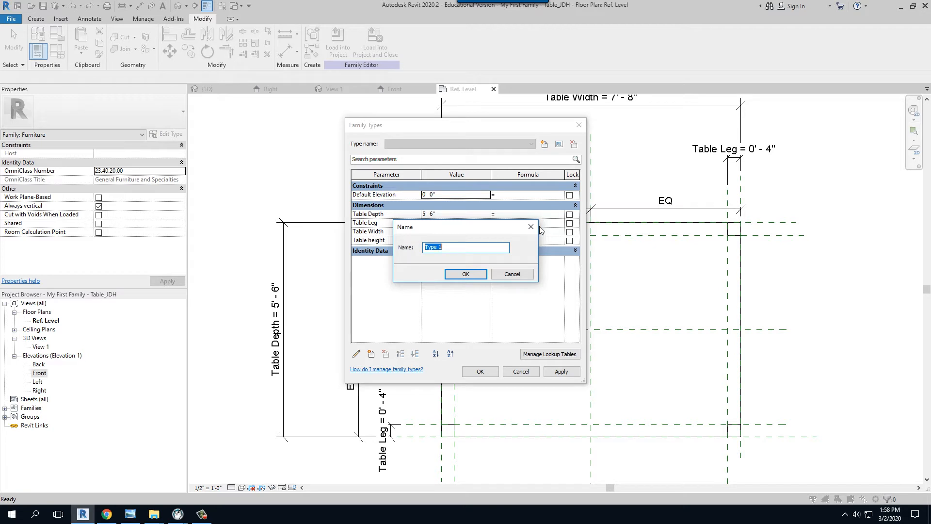
type("Dining Room Table")
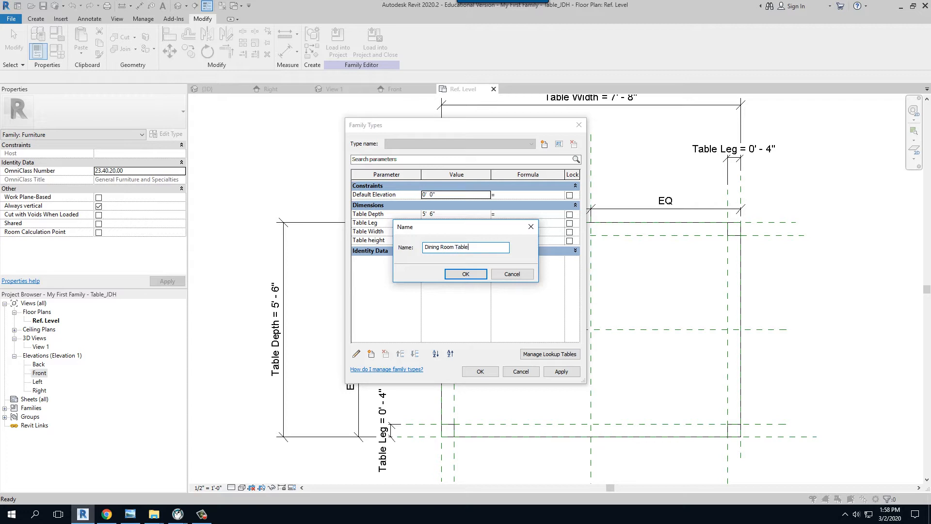
left_click(466, 274)
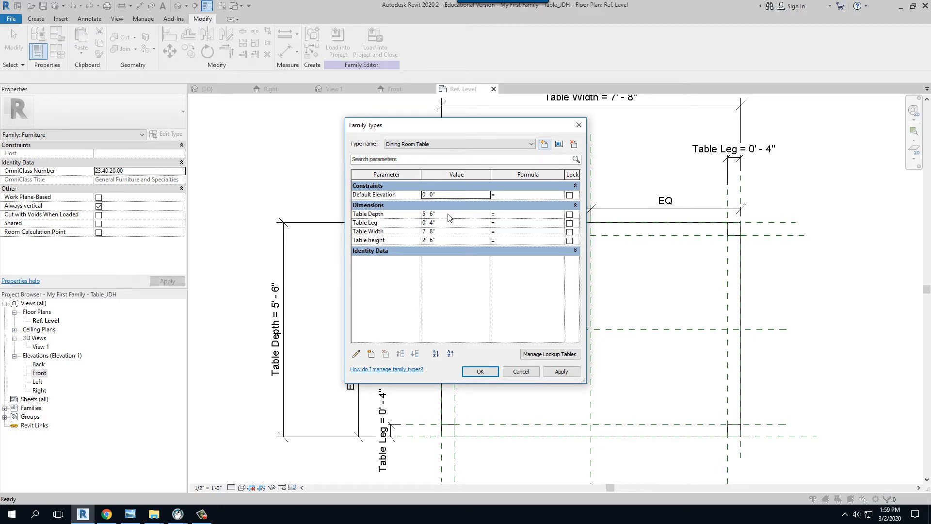
Step: Set the Dining Room Table depth to 3' 0" and width to 8' 0", then close Family Types
left_click(455, 214)
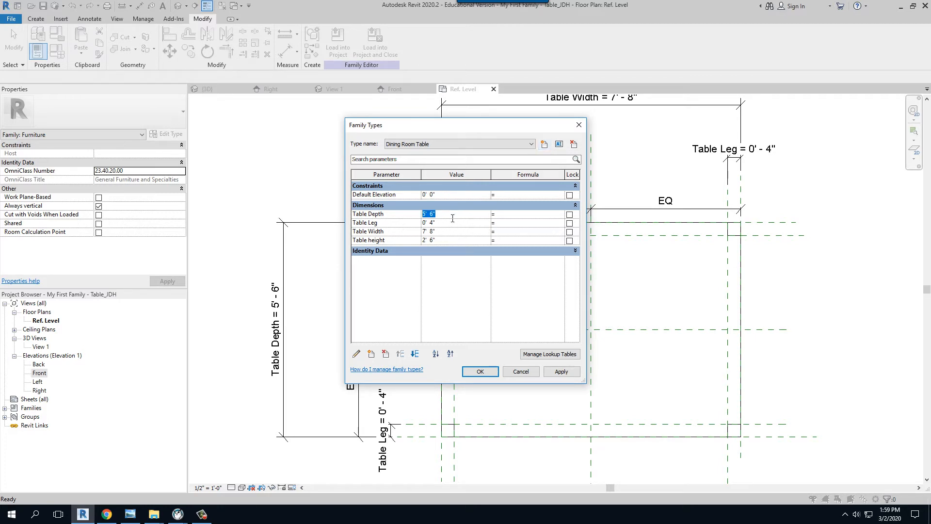
type("3")
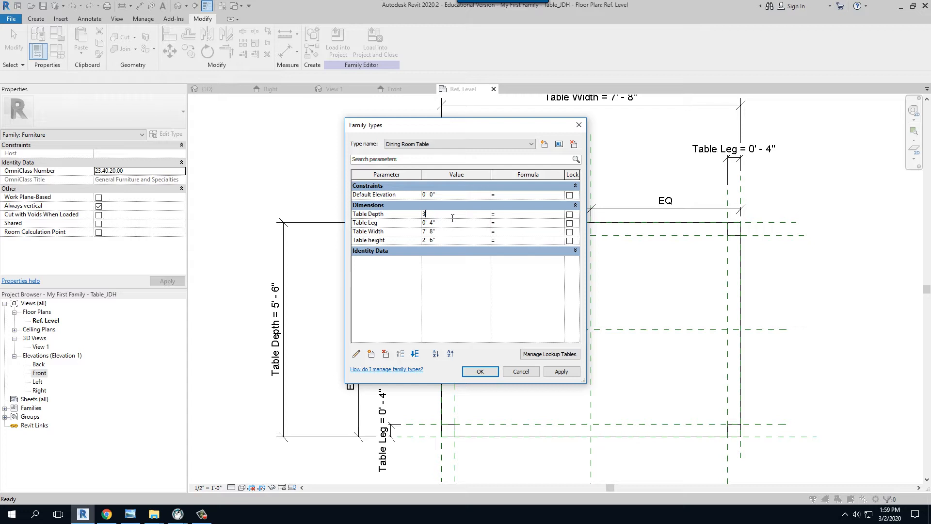
type("0")
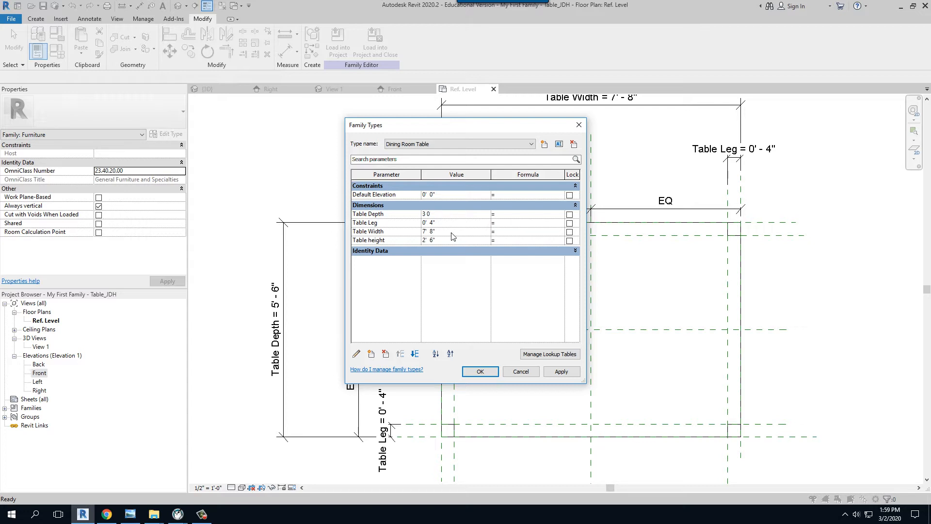
left_click(456, 230)
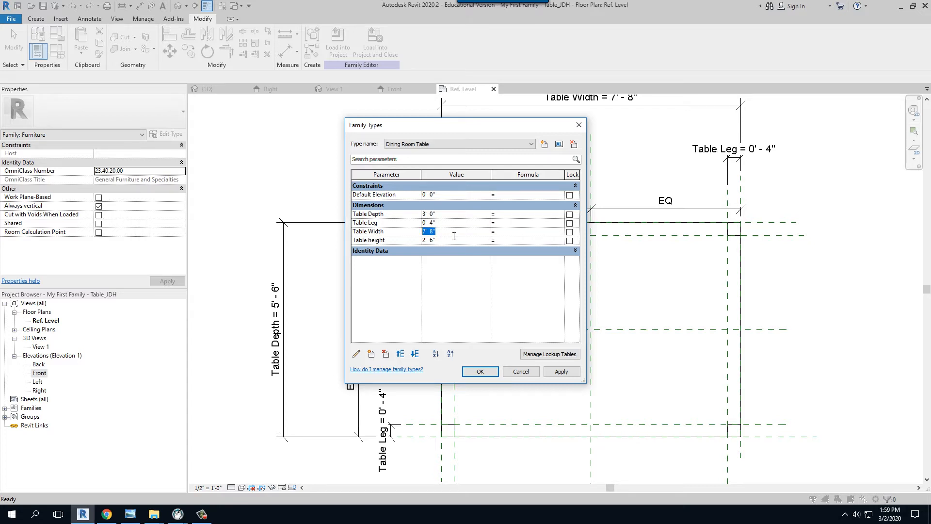
type("8 0")
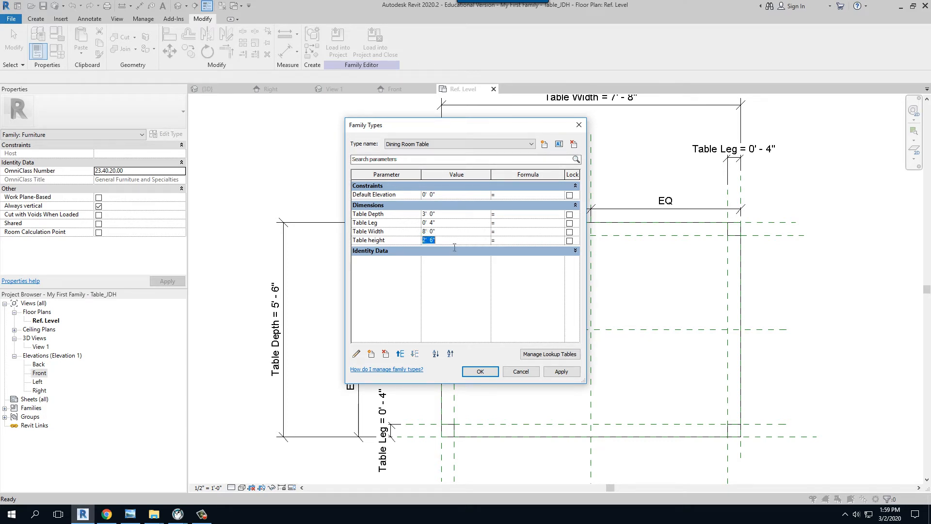
left_click(428, 222)
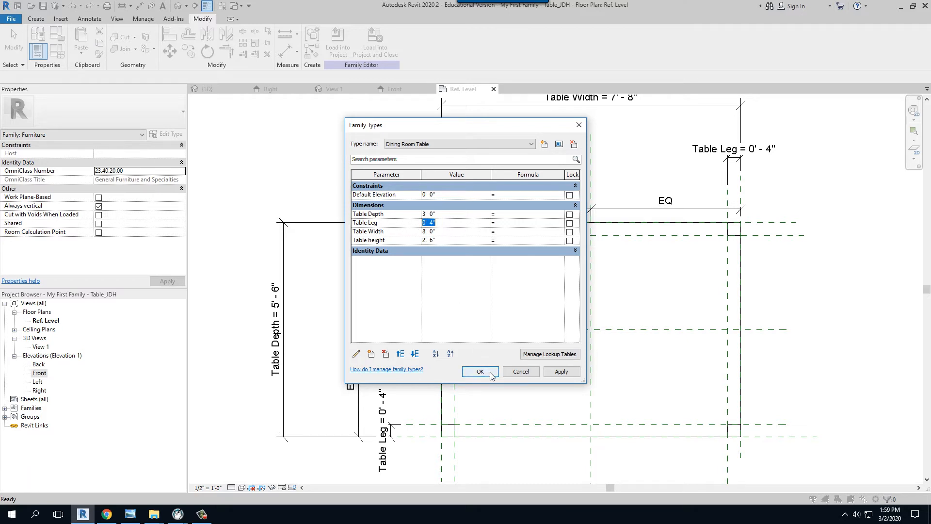
left_click(479, 371)
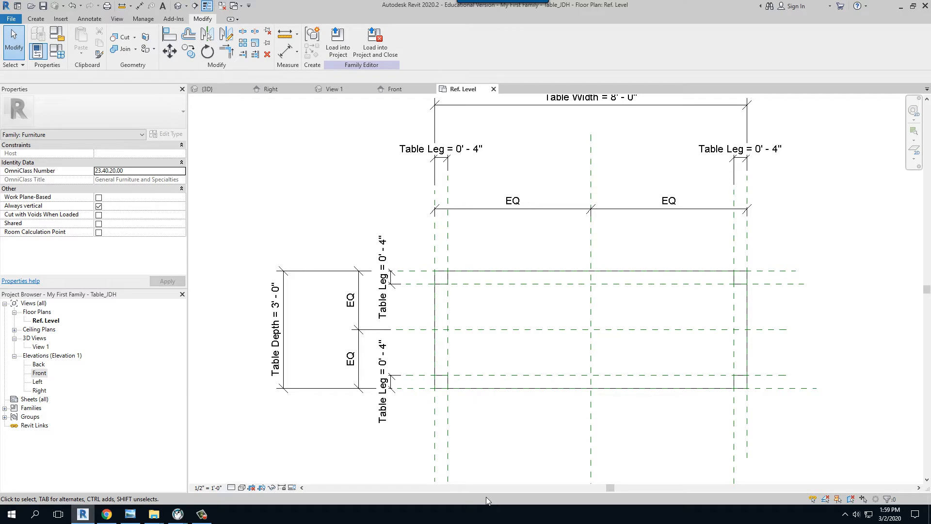
mouse_move(397, 306)
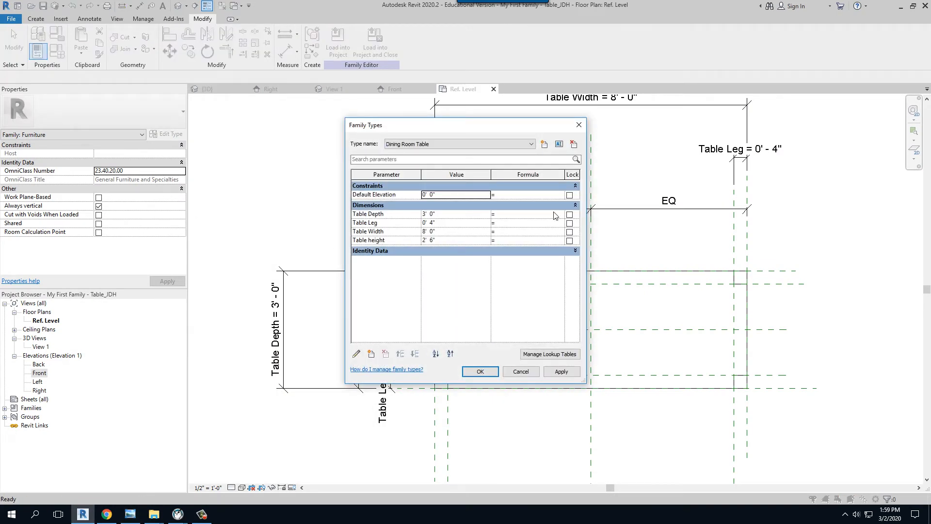
mouse_move(543, 143)
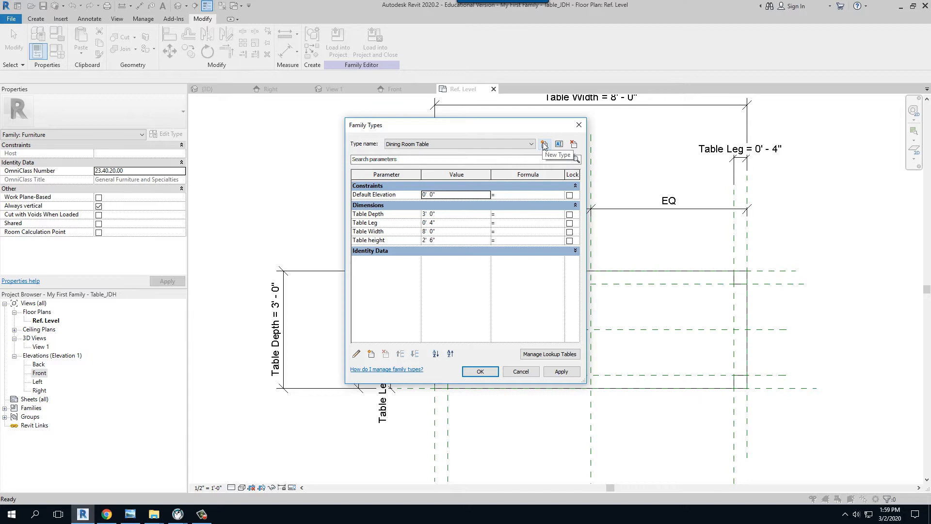
Step: Add a second family type named 'Kitchen Table'
left_click(544, 143)
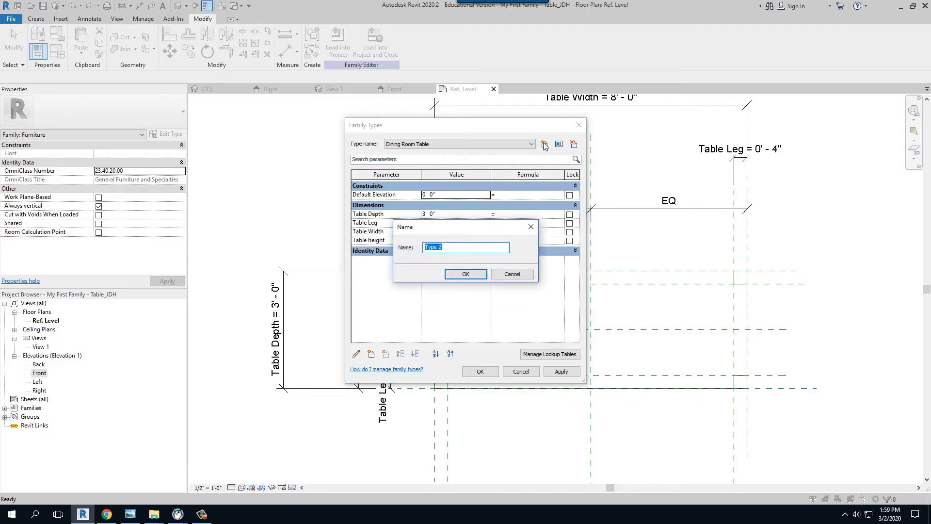
type("K")
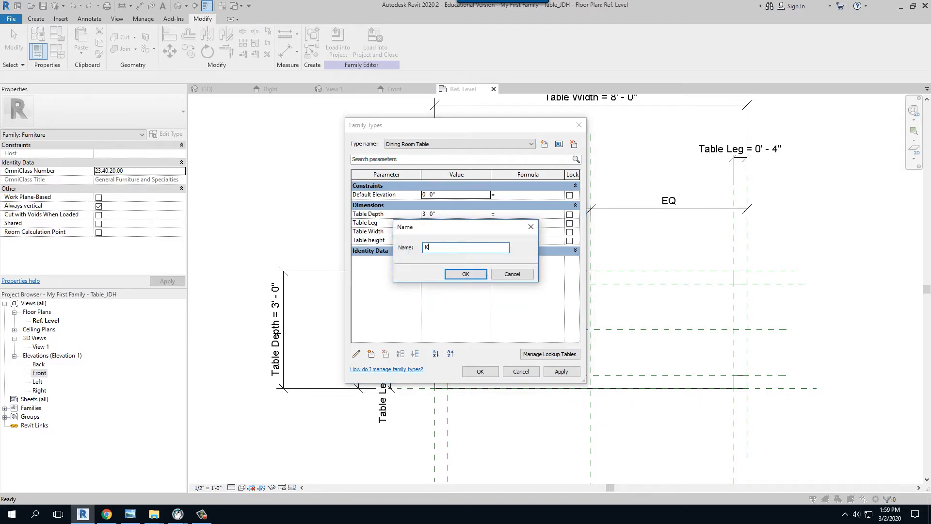
type("itchen T")
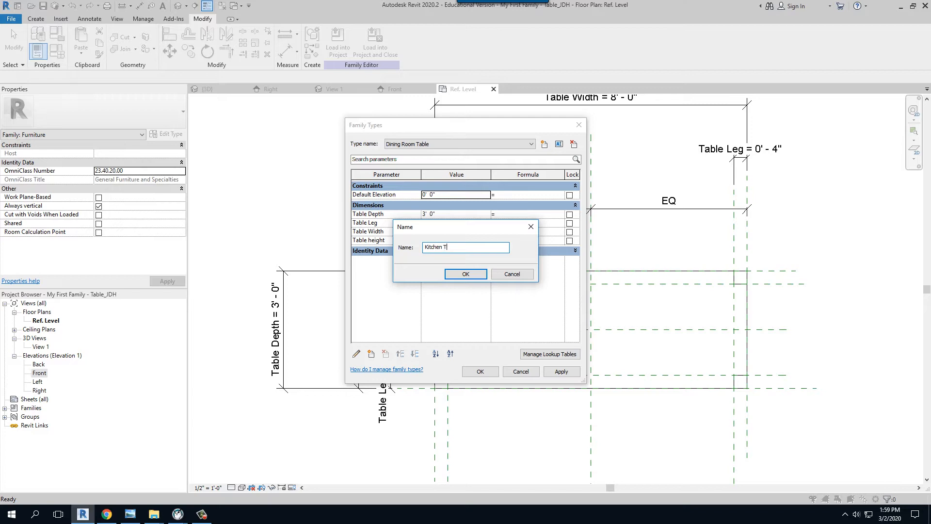
type("a")
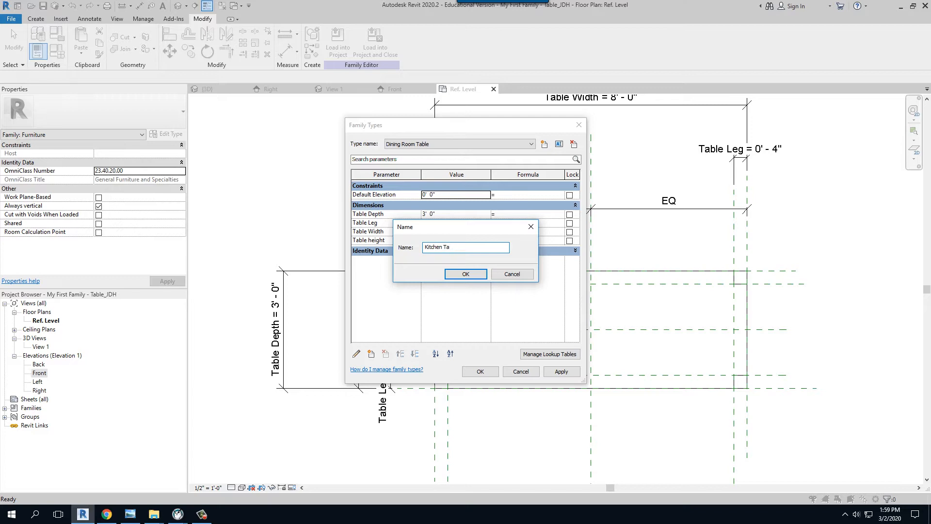
type("ble")
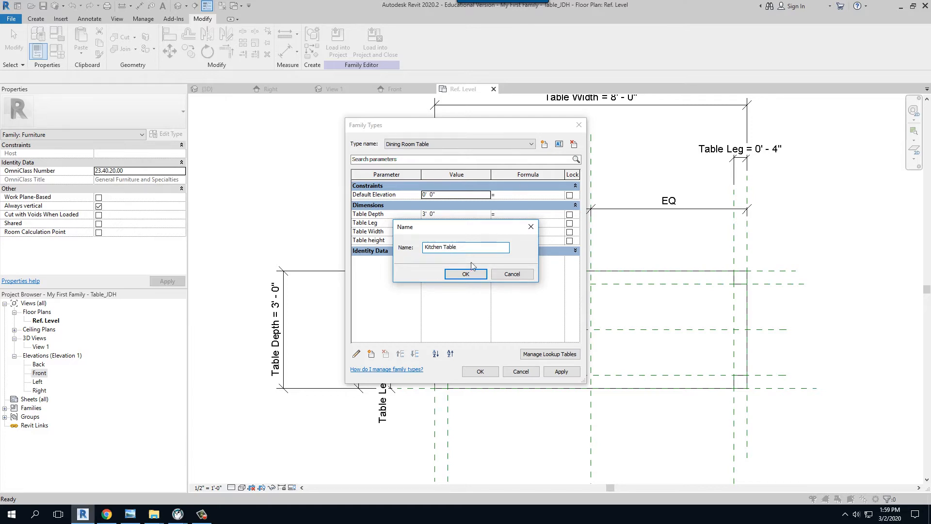
left_click(466, 274)
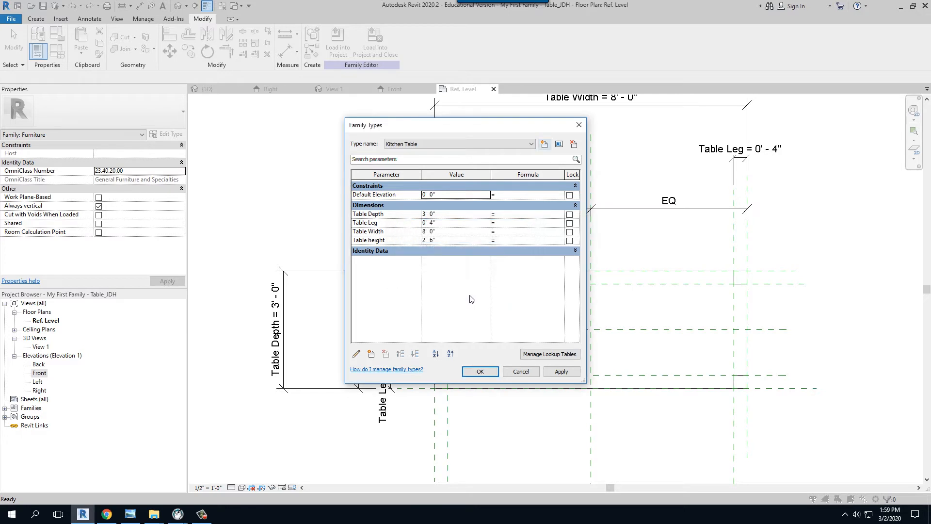
mouse_move(459, 216)
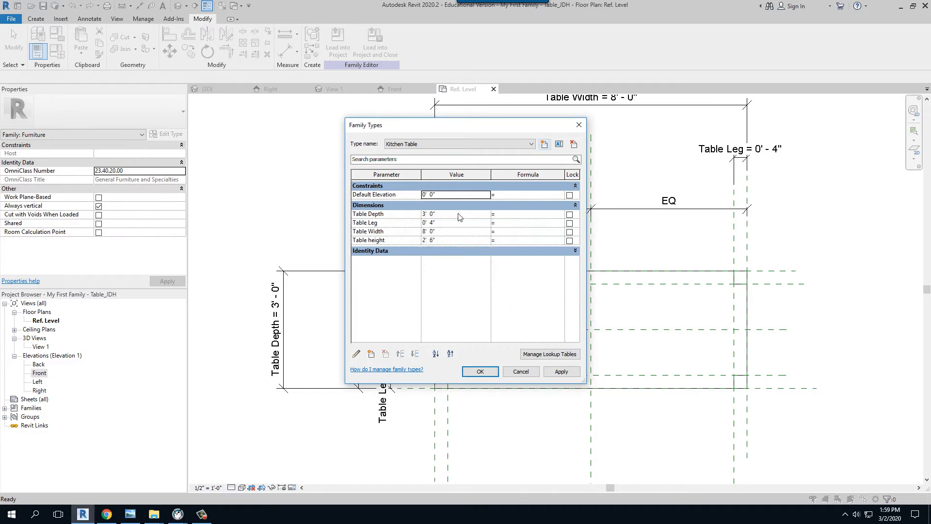
Step: Make the Kitchen Table 4' 0" by 4' 0" with 3" legs and confirm
left_click(456, 214)
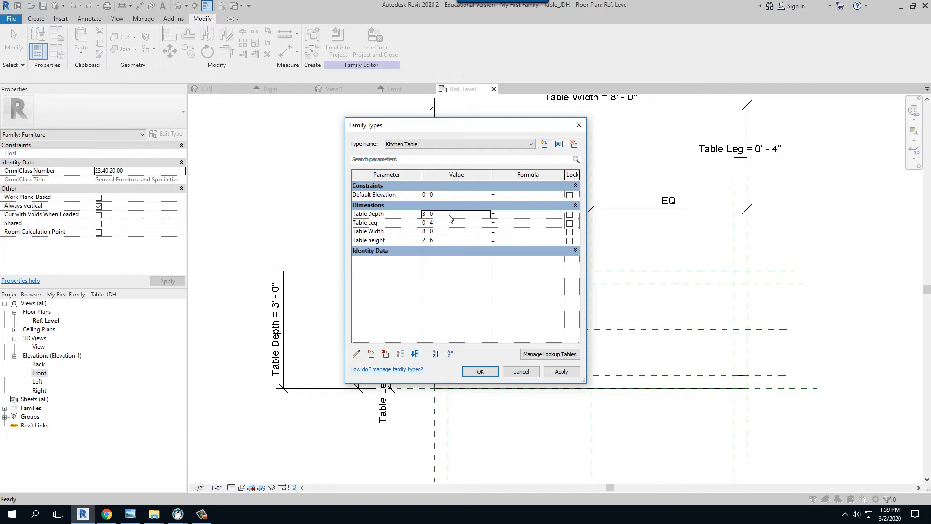
left_click(455, 214)
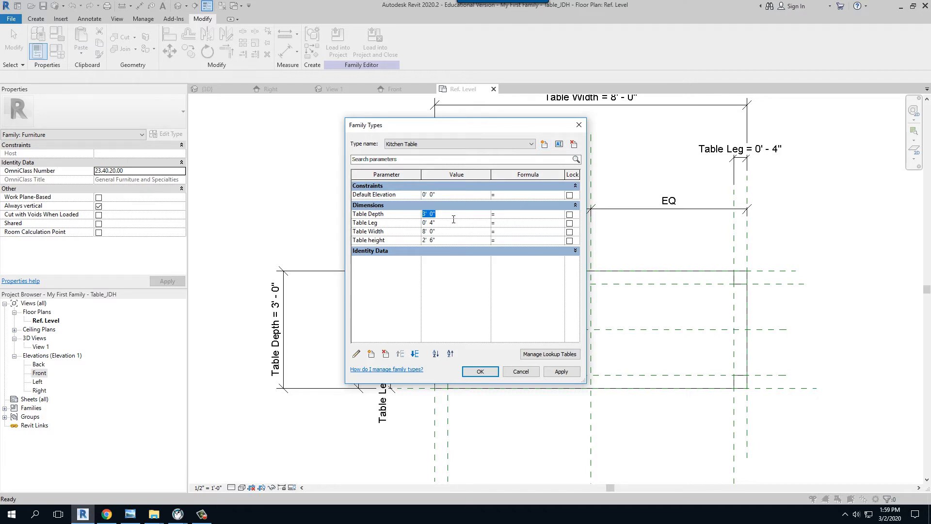
type("4")
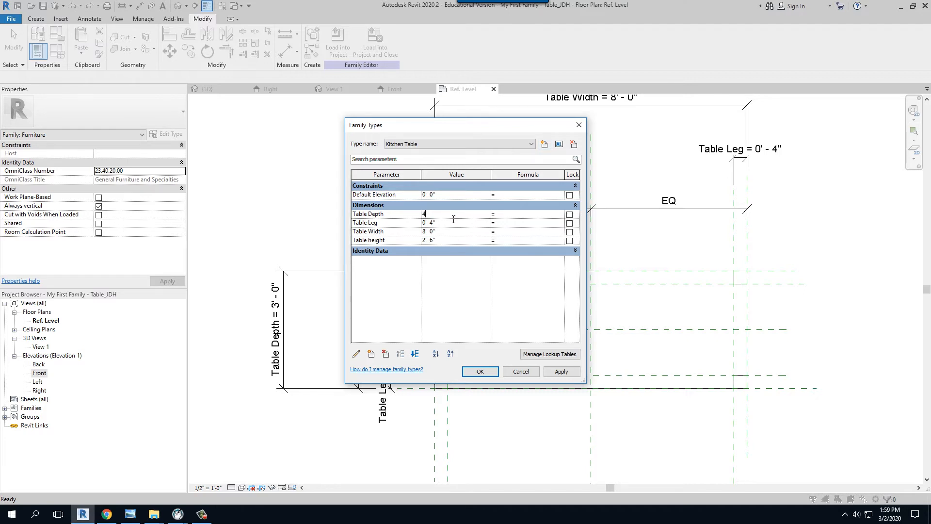
type("0\"")
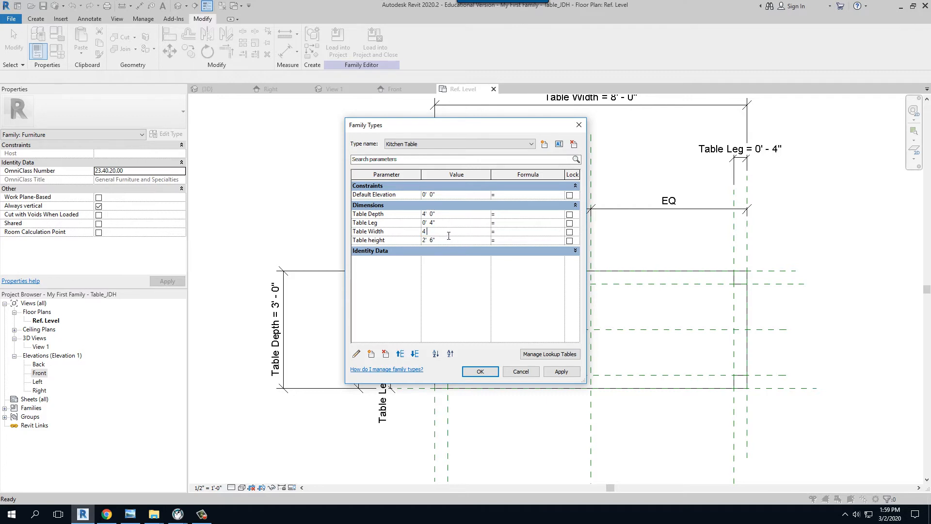
left_click(455, 240)
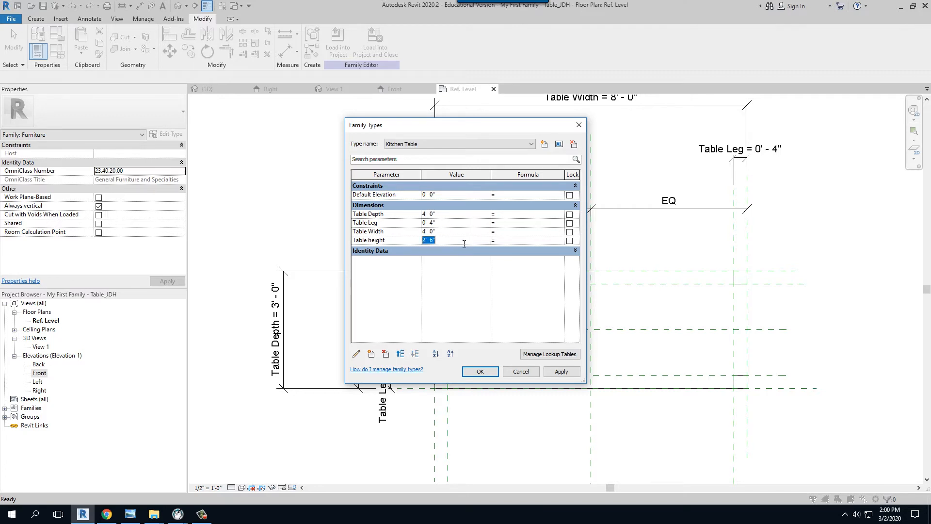
left_click(455, 223)
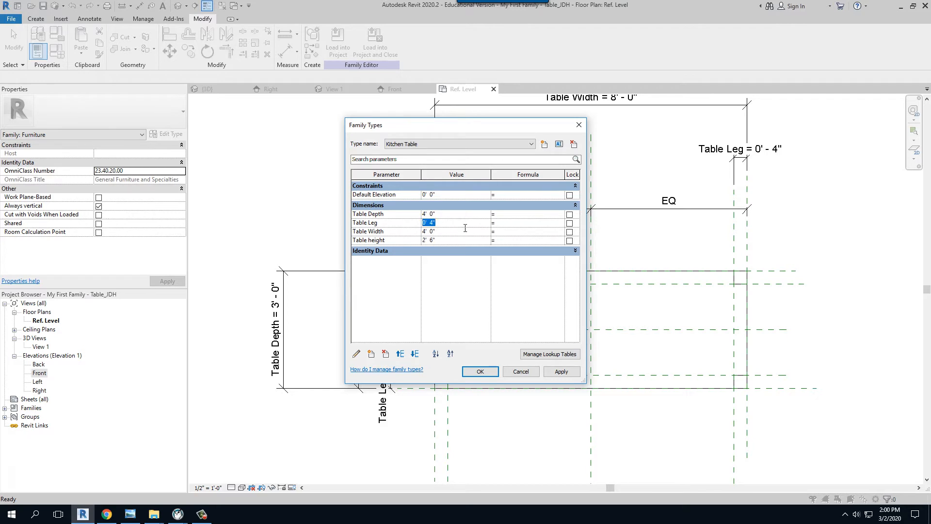
type("0' 3\"")
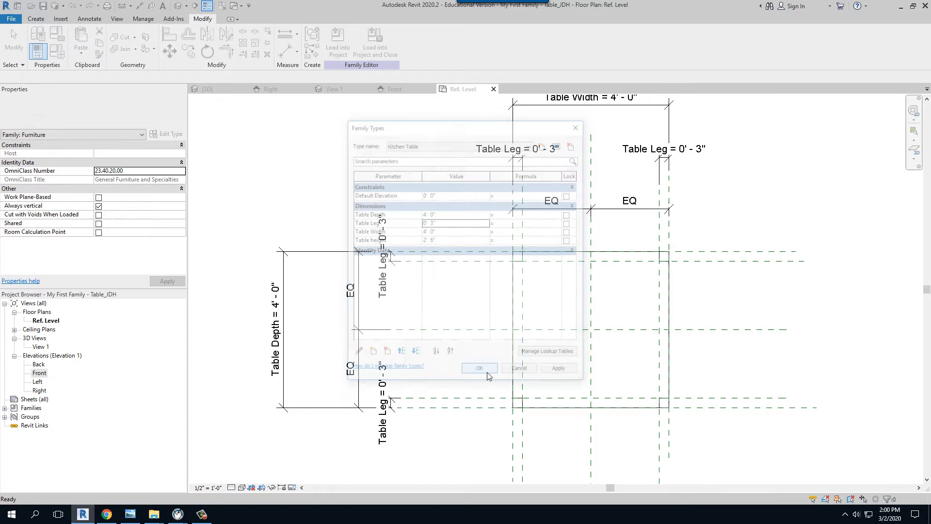
left_click(480, 368)
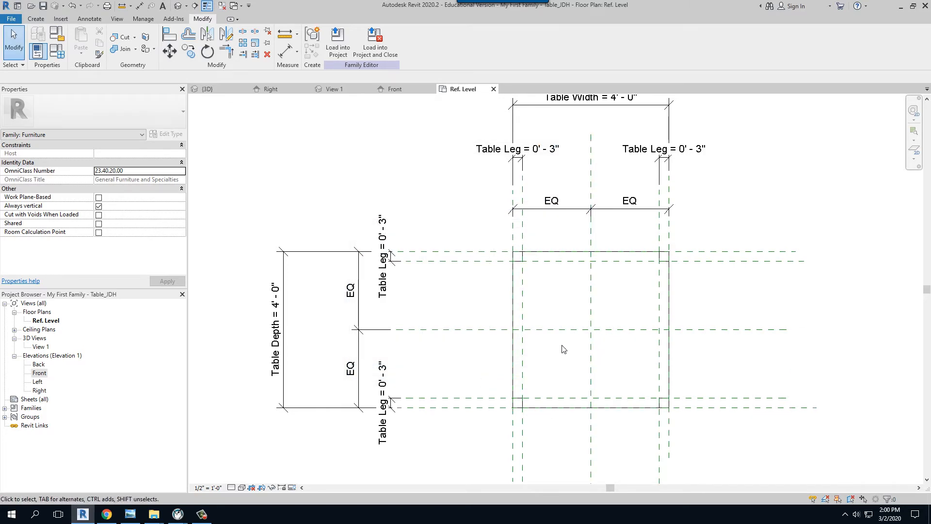
mouse_move(567, 371)
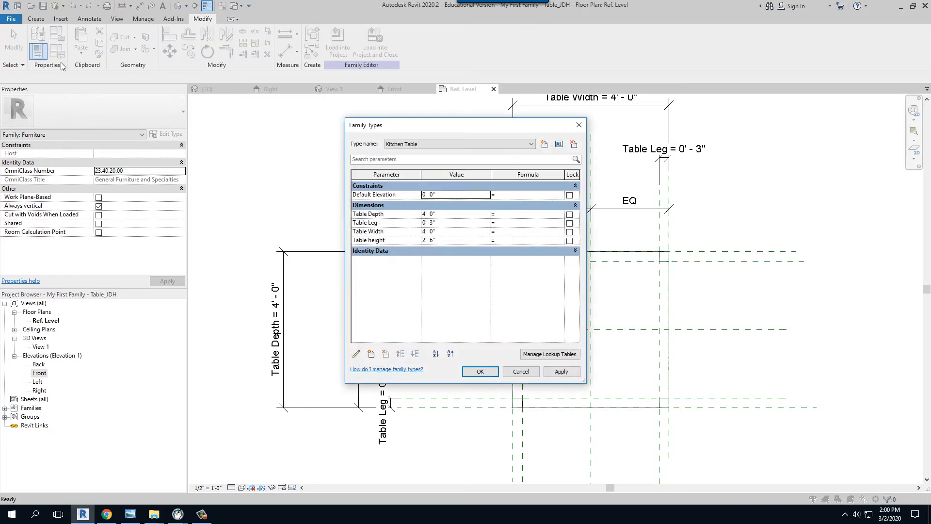
Step: Add a new family type named 'Desk'
left_click(544, 143)
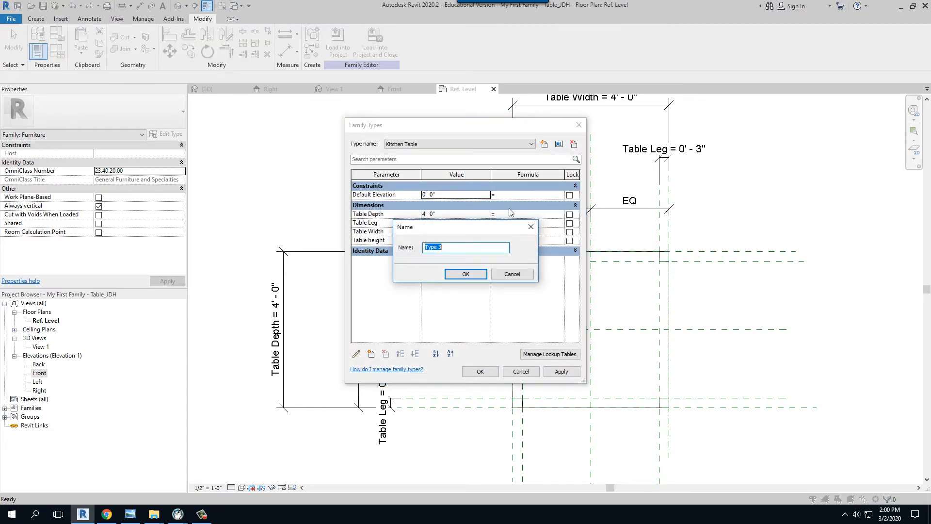
type("Desk")
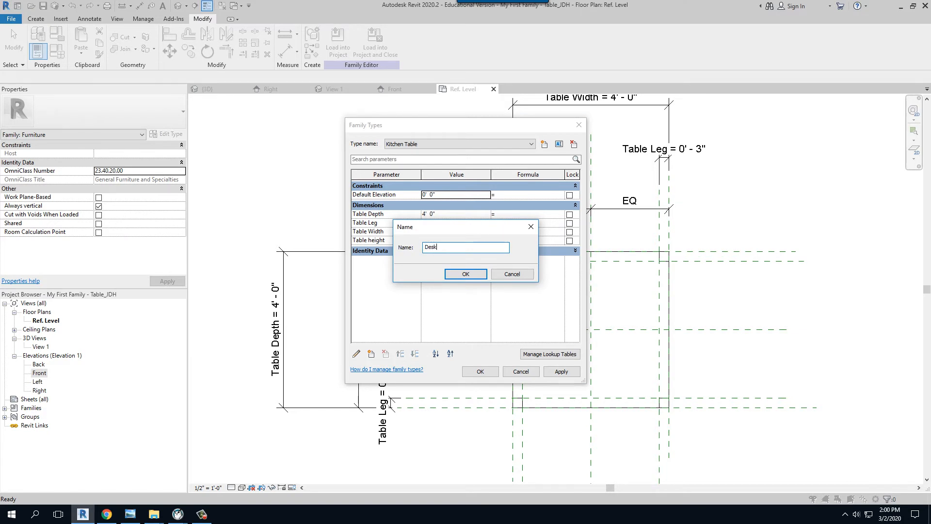
left_click(465, 273)
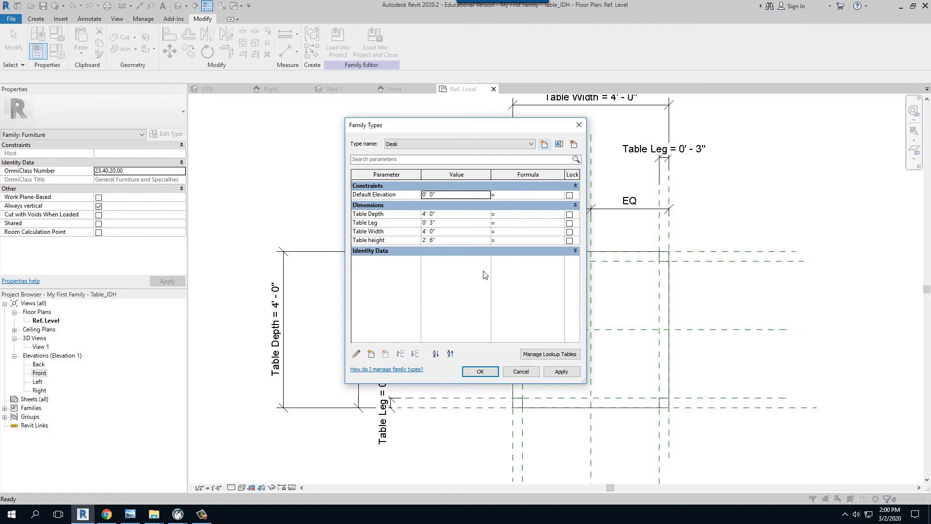
Step: Give the Desk 2' 0" depth, 5' 0" width and 2' 1" height, then apply
left_click(455, 214)
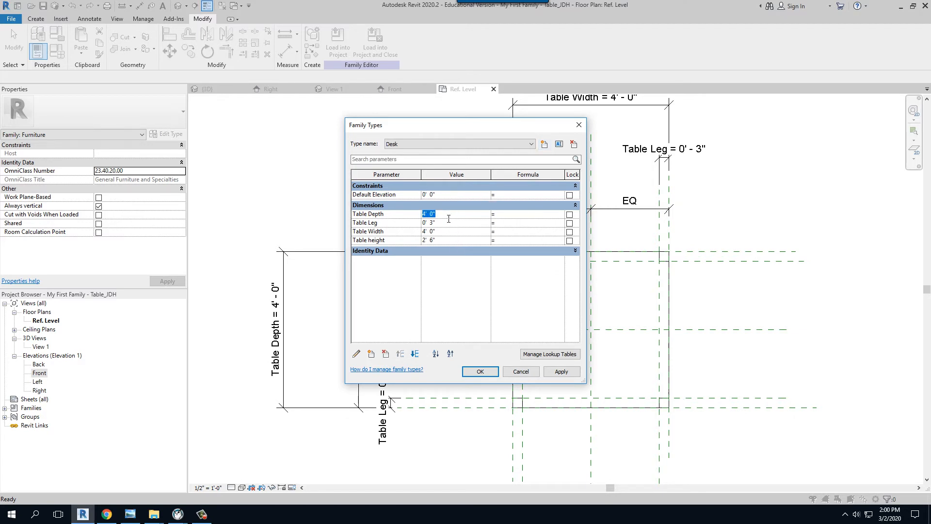
type("2 0")
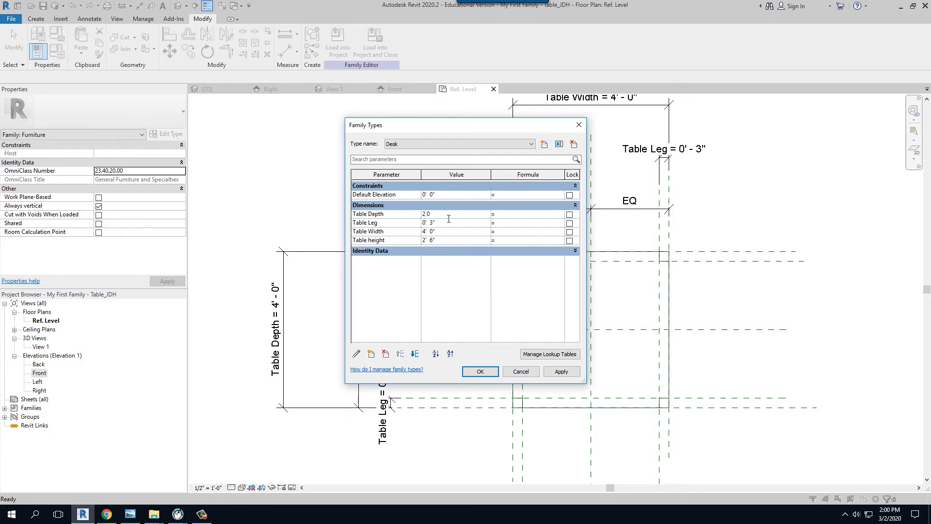
left_click(456, 222)
type("5")
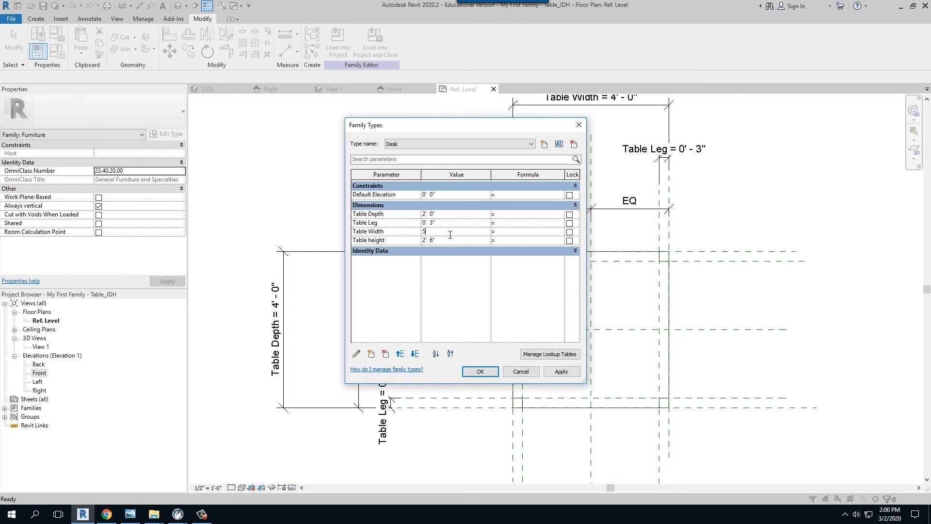
left_click(427, 240)
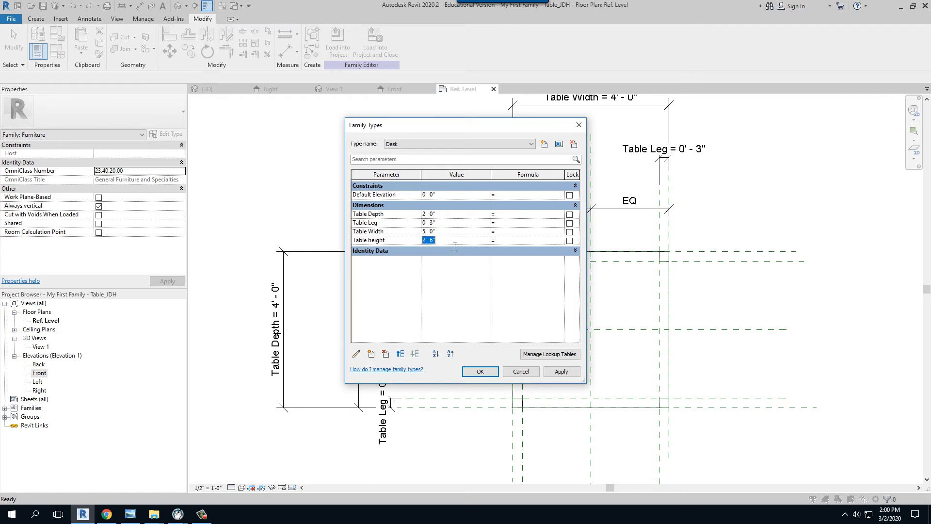
mouse_move(437, 253)
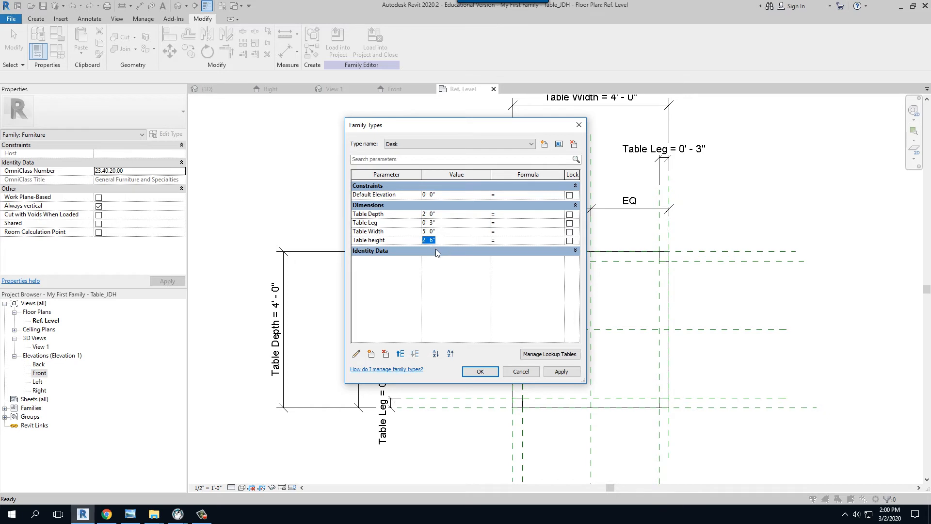
mouse_move(447, 256)
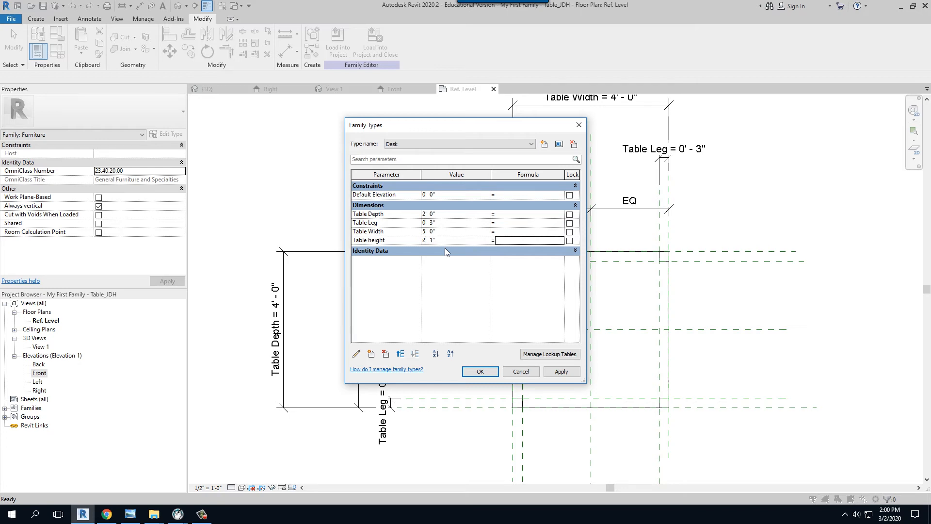
left_click(561, 371)
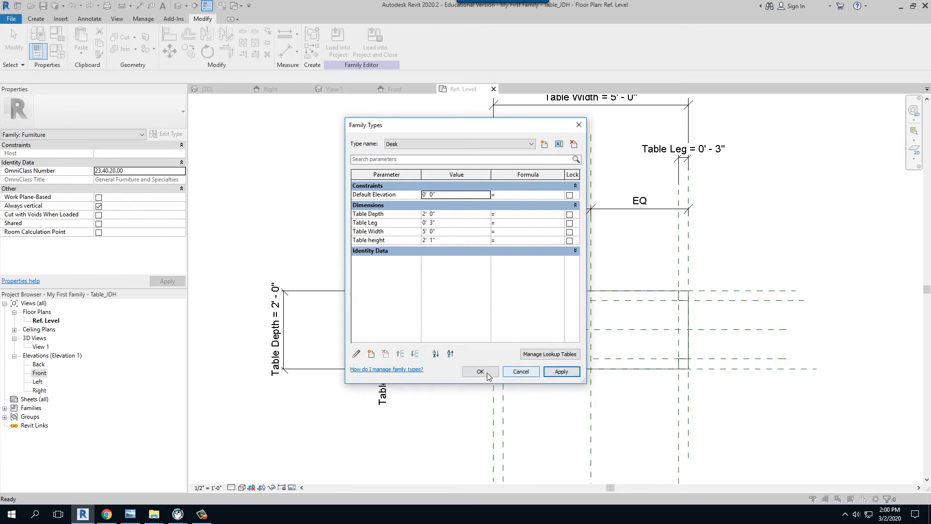
left_click(480, 371)
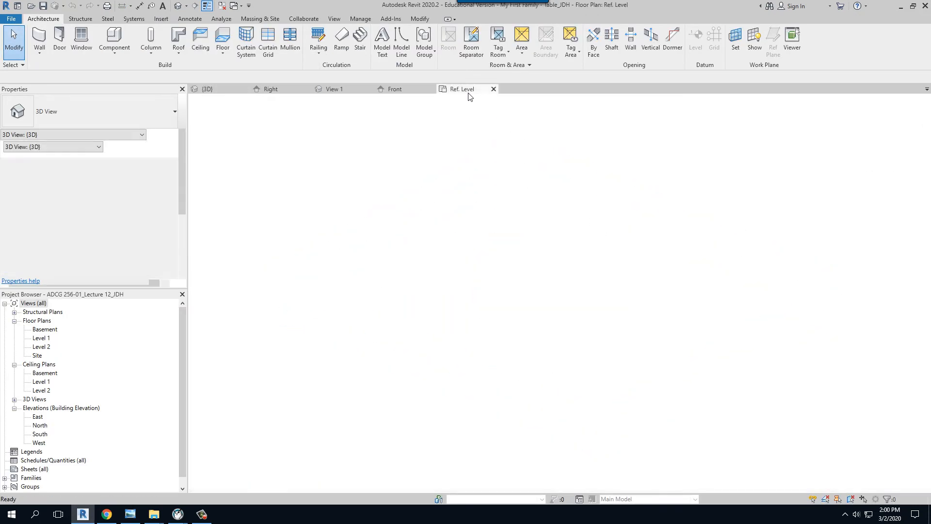
Step: Open the default 3D view and flex the table by applying the Kitchen Table type
left_click(516, 90)
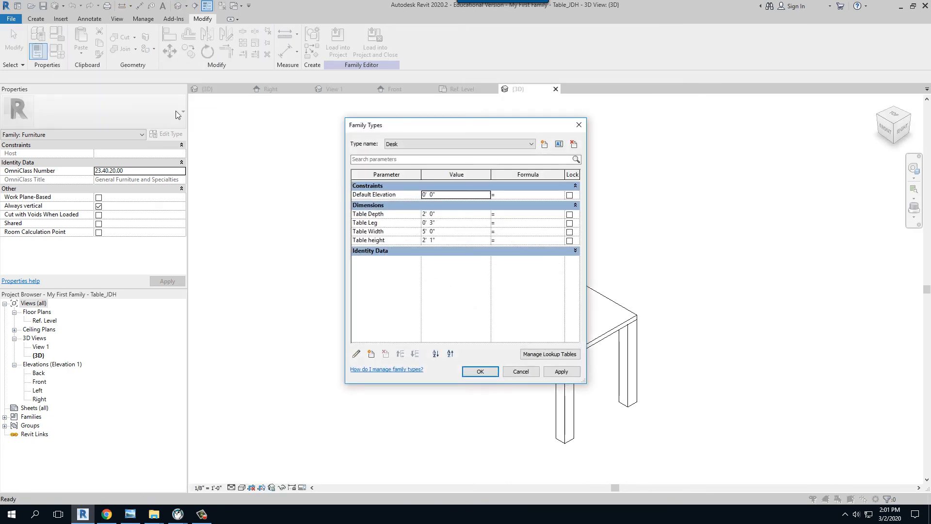
left_click_drag(440, 125, 206, 111)
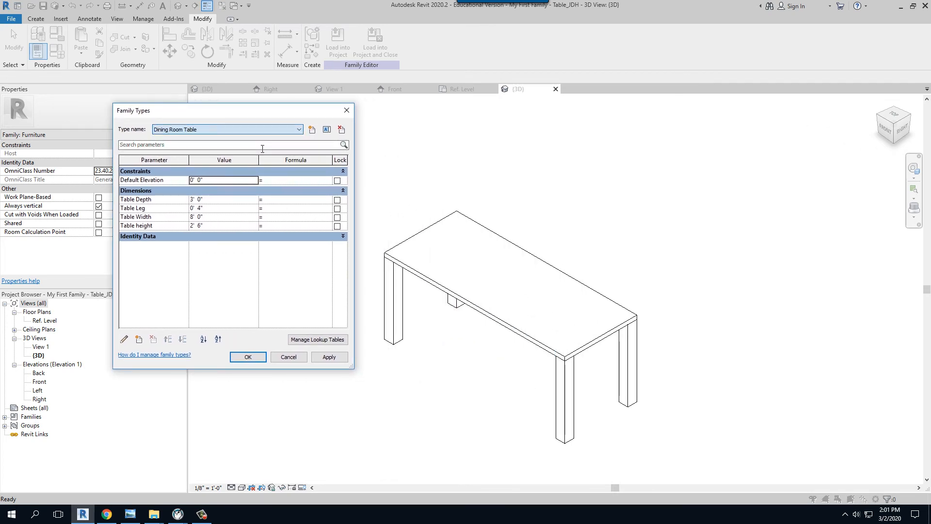
left_click(328, 357)
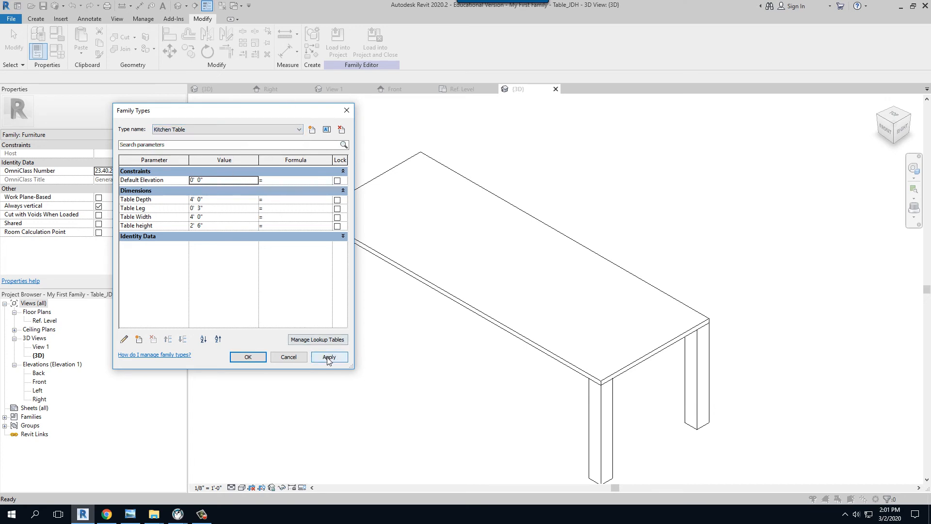
left_click(329, 357)
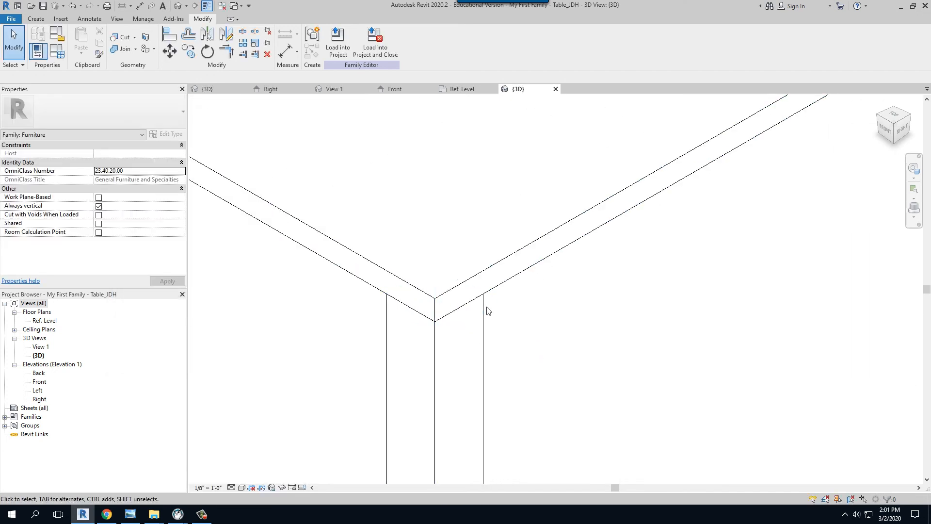
Step: Zoom out and use Join Geometry to join the four legs to the tabletop
left_click_drag(487, 312, 570, 360)
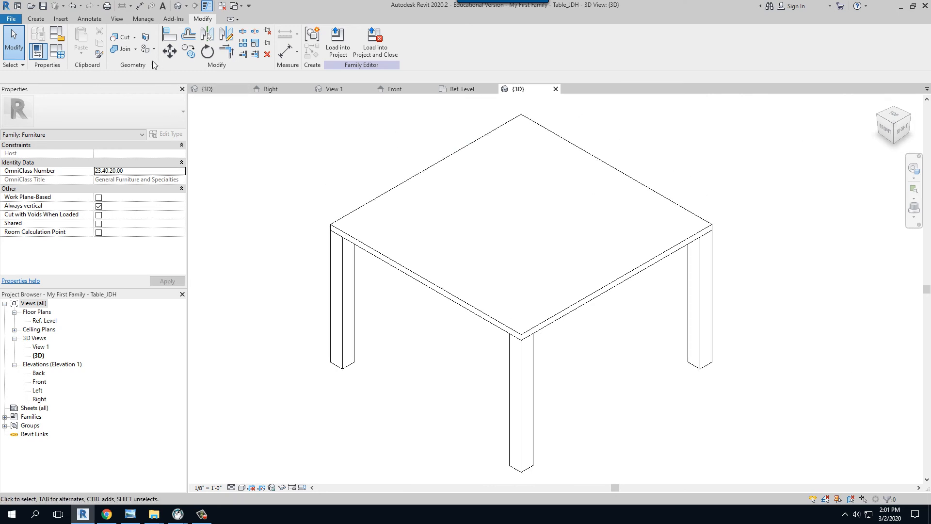
mouse_move(122, 49)
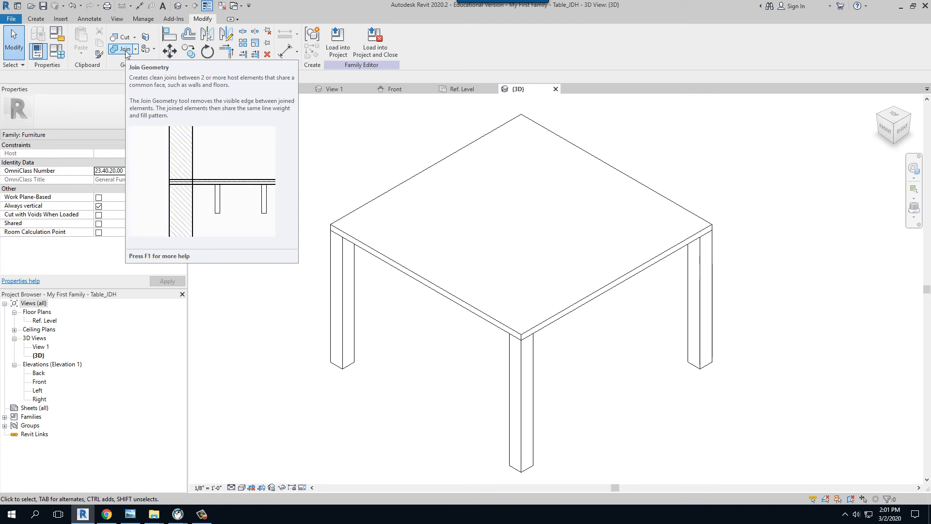
left_click(121, 49)
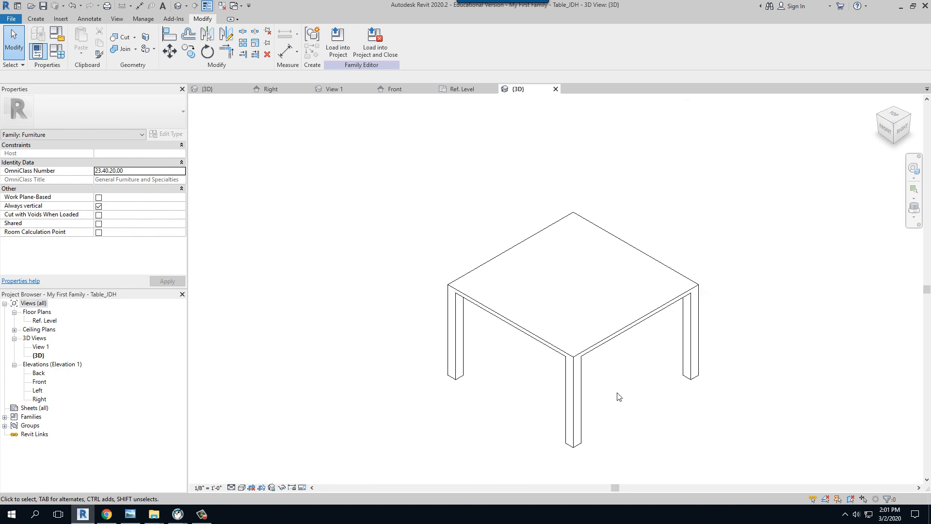
mouse_move(597, 169)
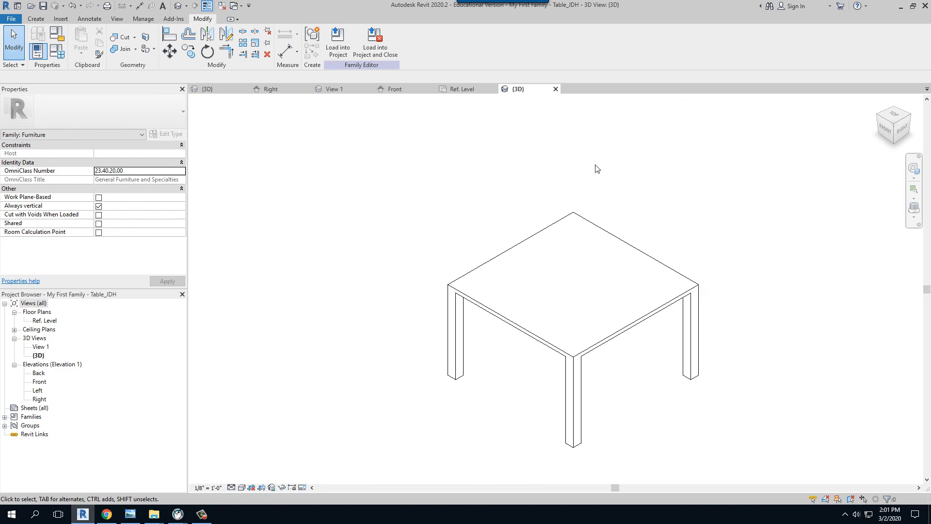
left_click(462, 89)
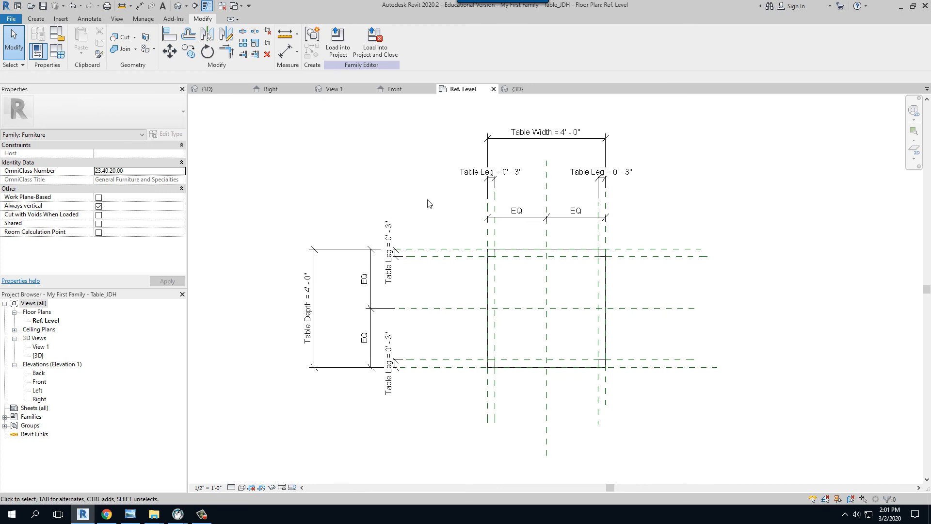
mouse_move(429, 206)
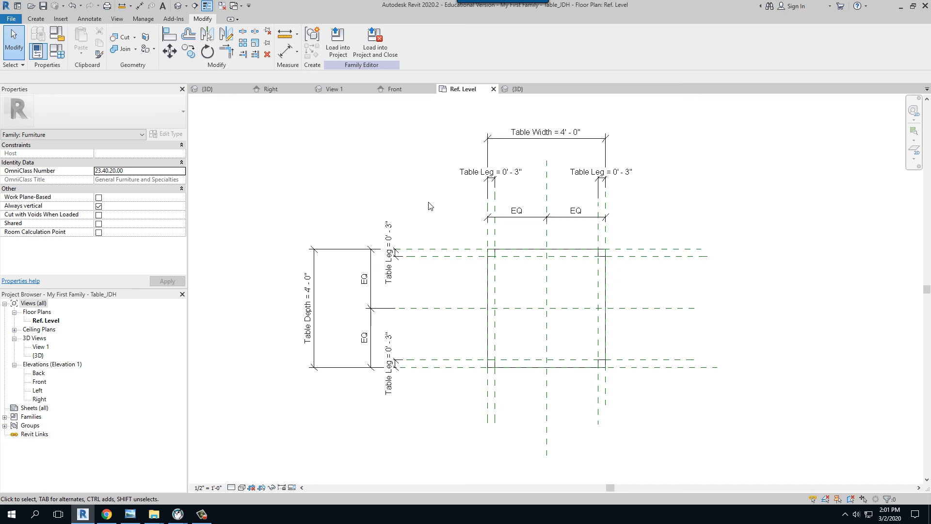
mouse_move(414, 207)
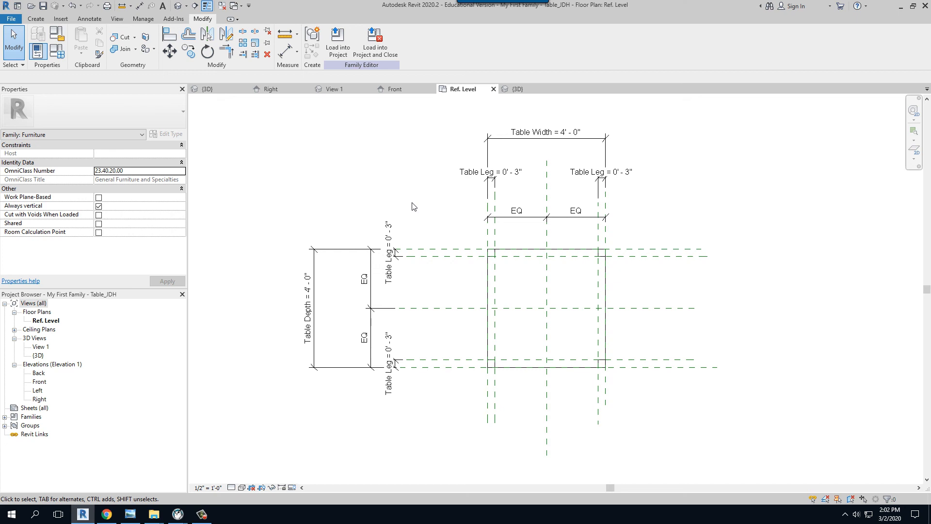
mouse_move(471, 211)
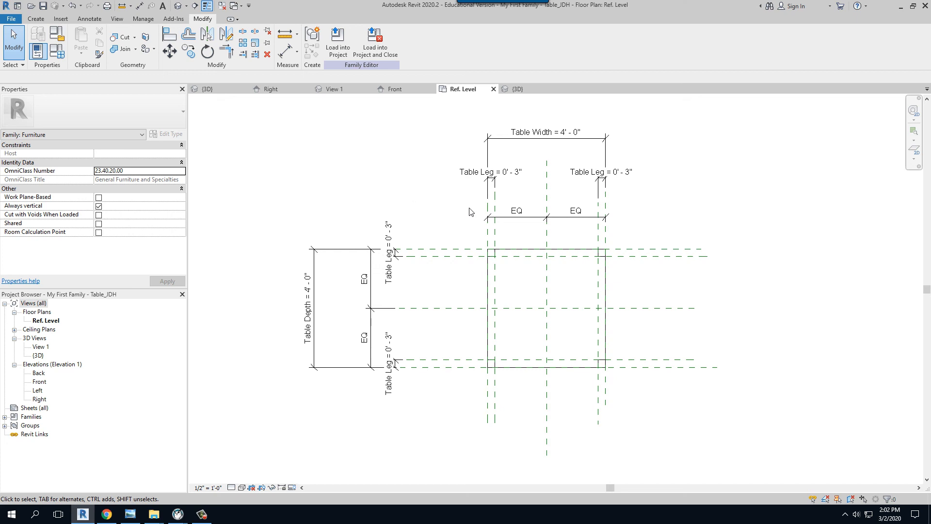